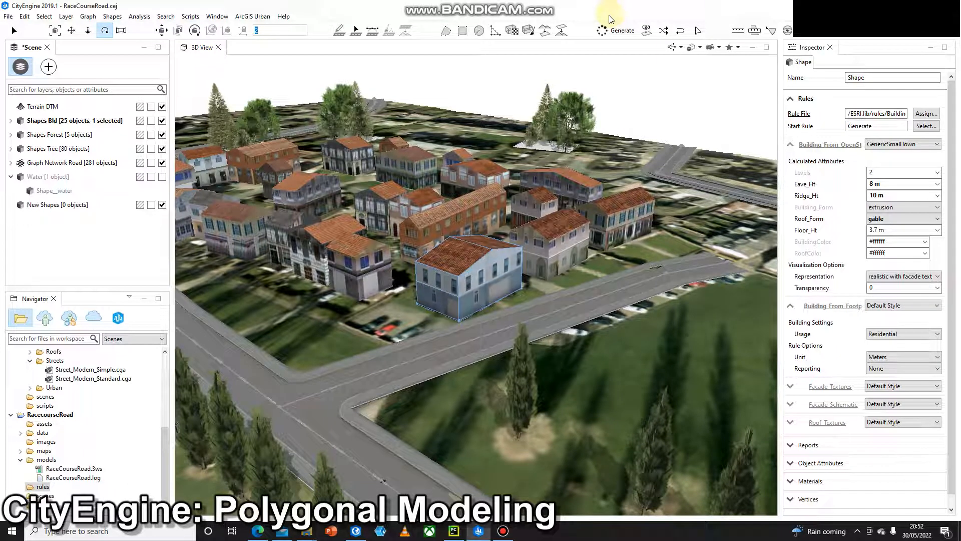
mouse_move(509, 255)
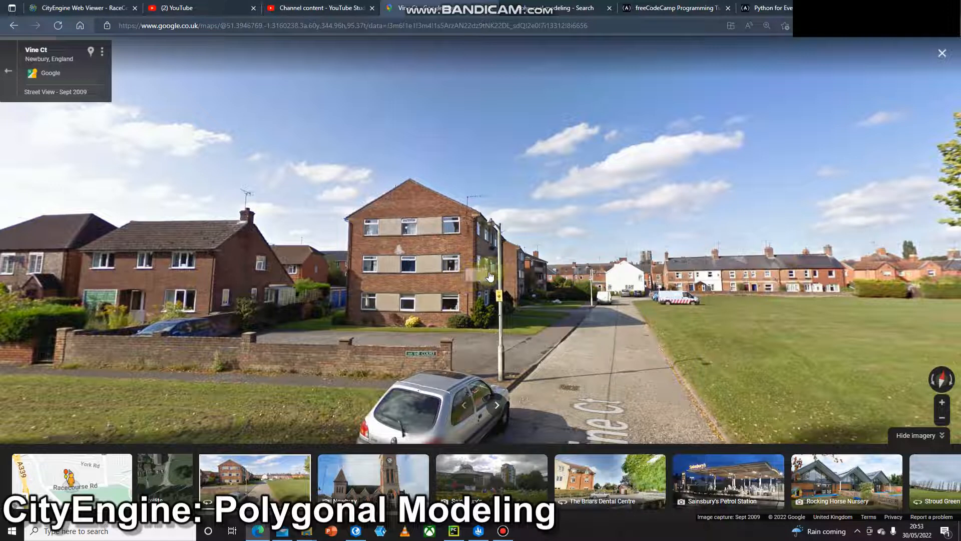
mouse_move(475, 227)
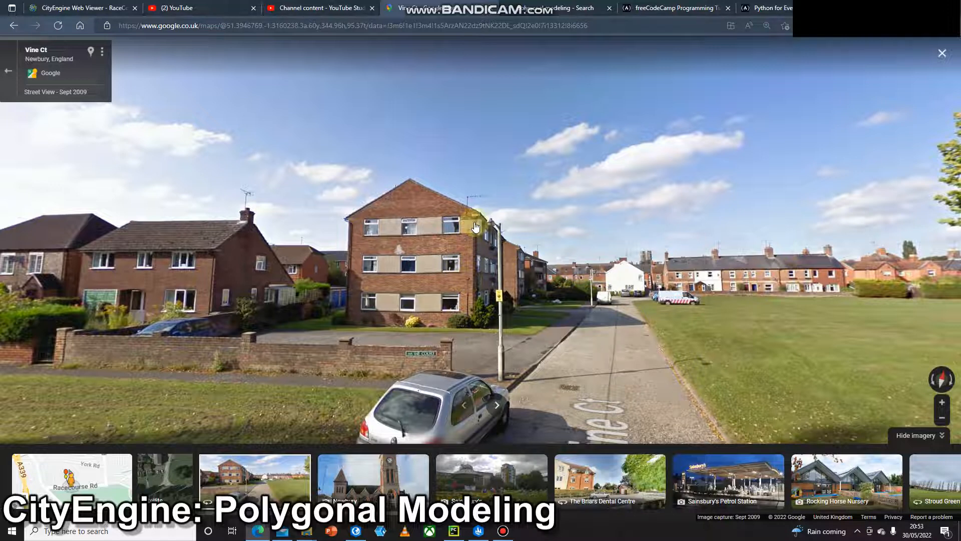
mouse_move(410, 183)
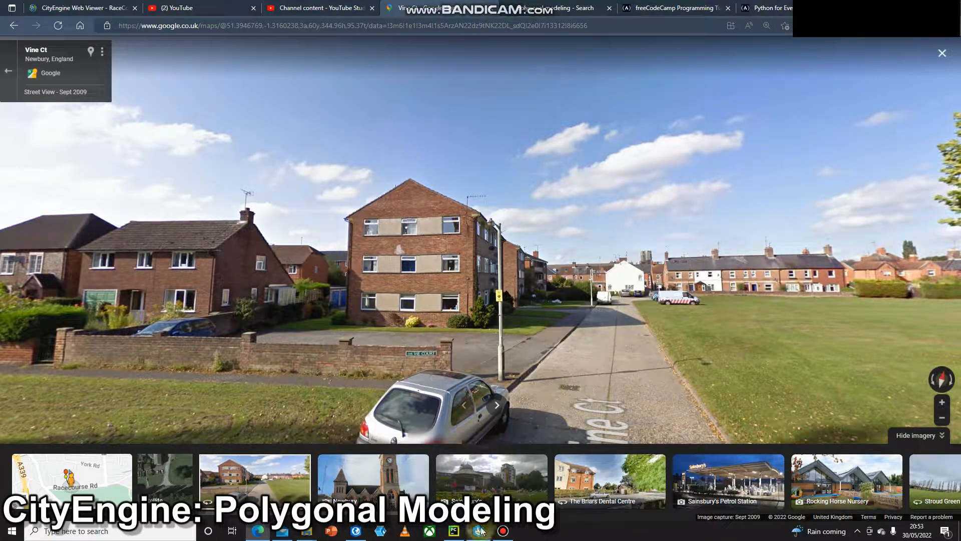
Step: Return to the CityEngine town scene after reviewing the Vine Ct Street View reference
click(453, 530)
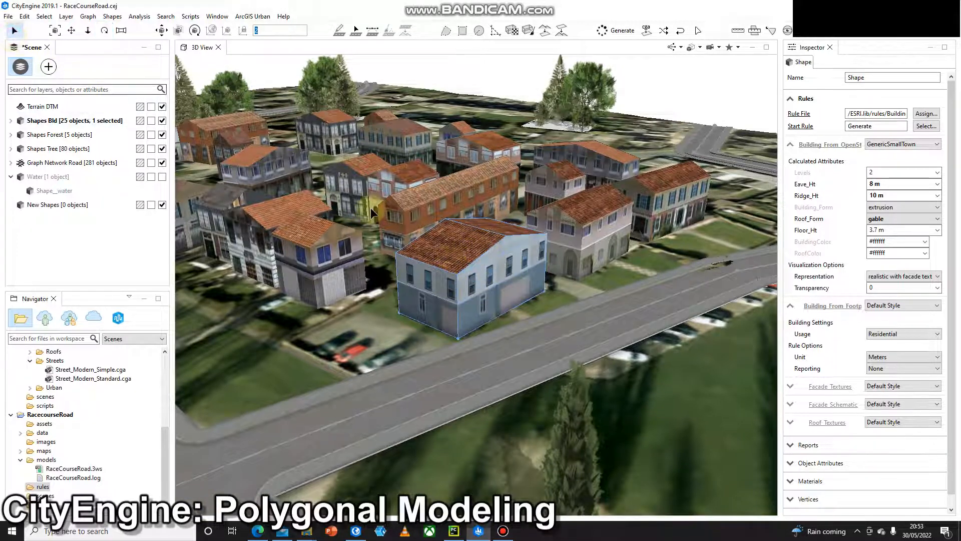
mouse_move(443, 290)
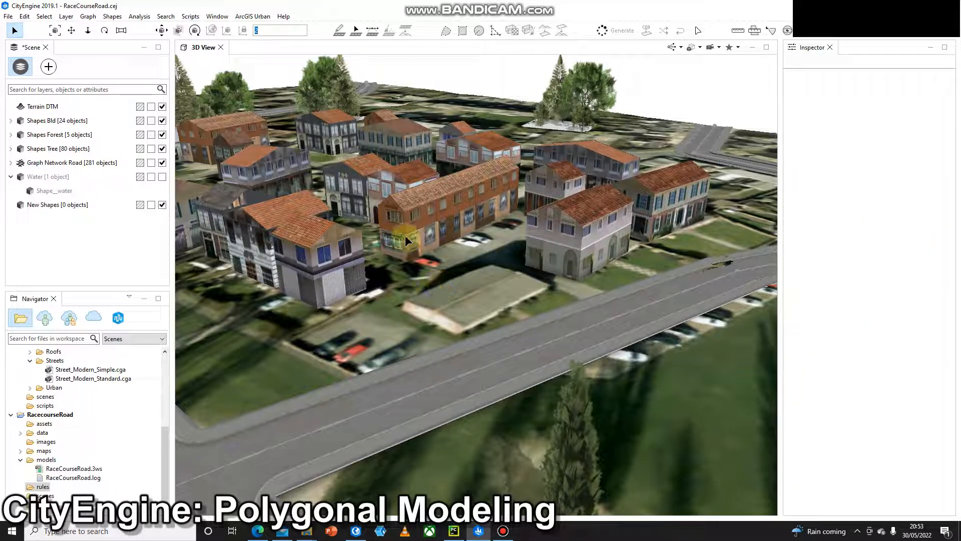
mouse_move(628, 221)
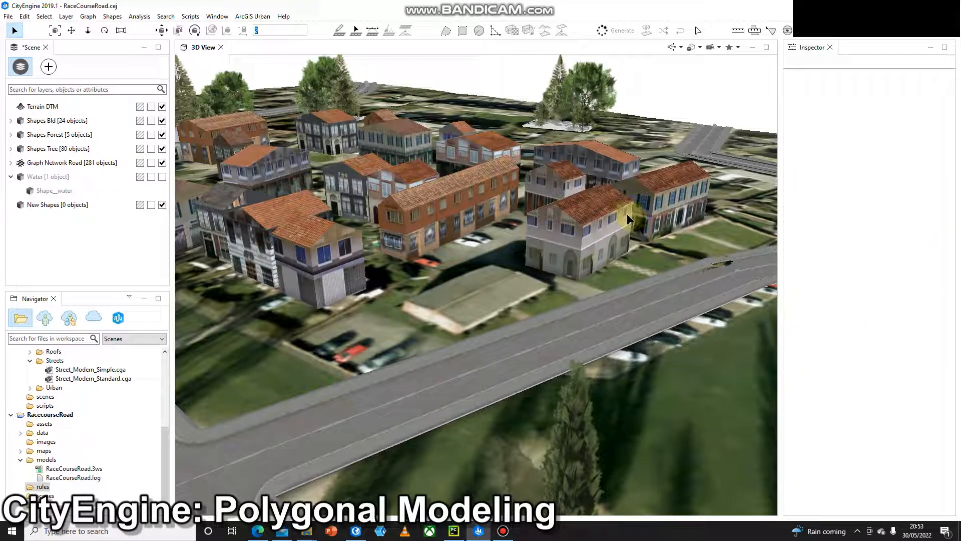
mouse_move(577, 215)
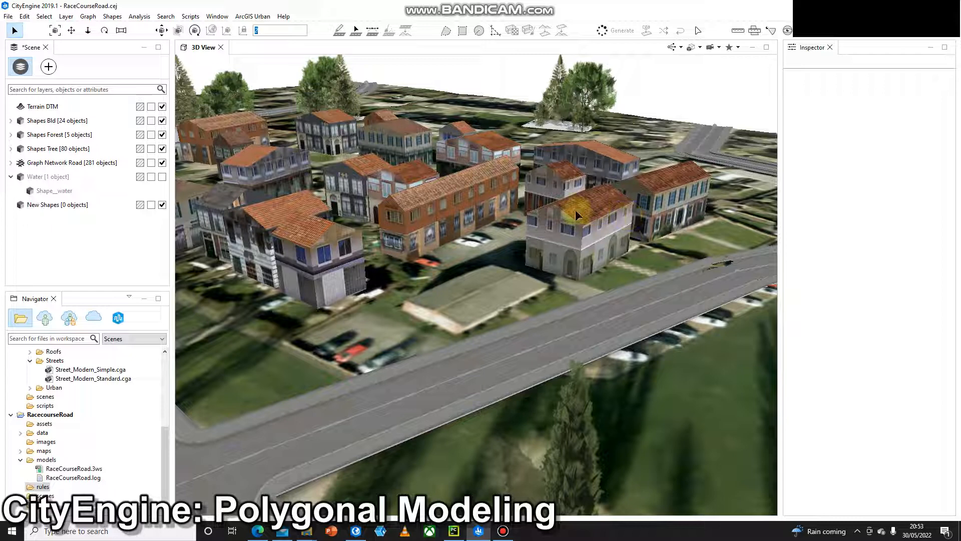
Step: Delete the blue-grey building beside the road, leaving 24 buildings
click(57, 204)
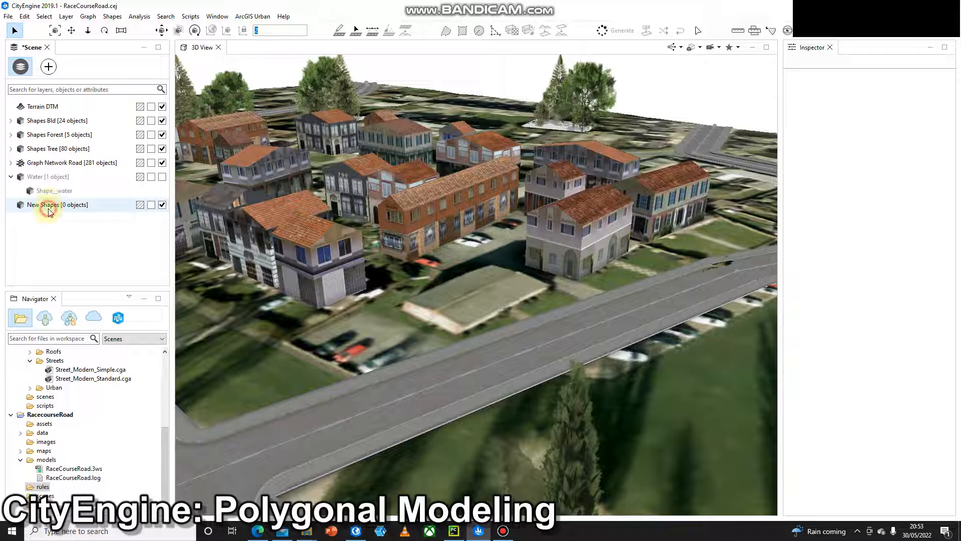
Step: Rename the empty New Shapes layer to 'Polygonal Buildings'
click(49, 205)
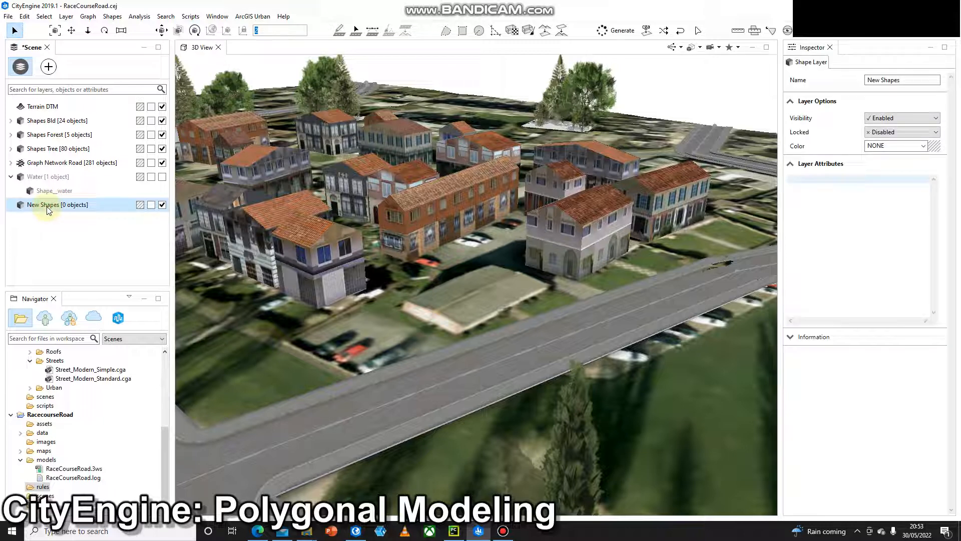
right_click(57, 204)
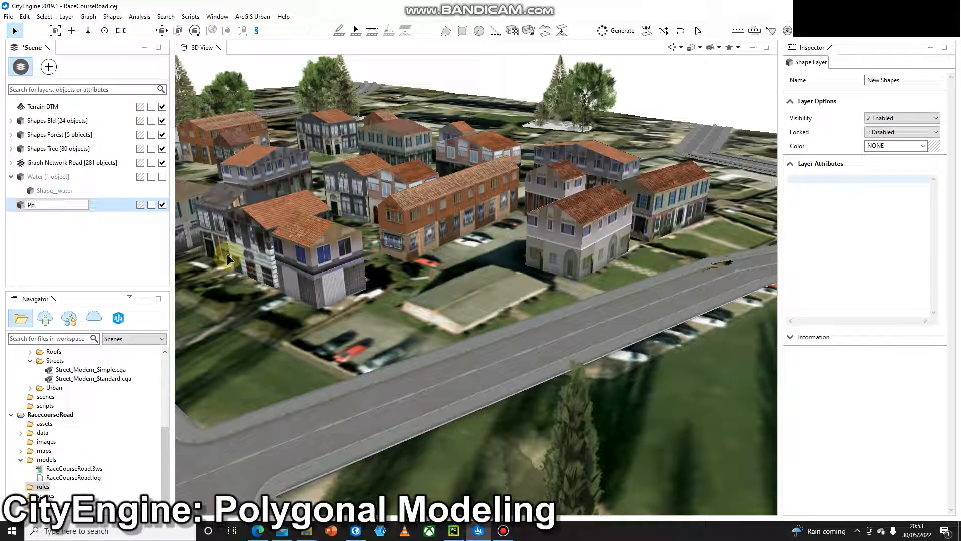
text(Polygonal Buildings)
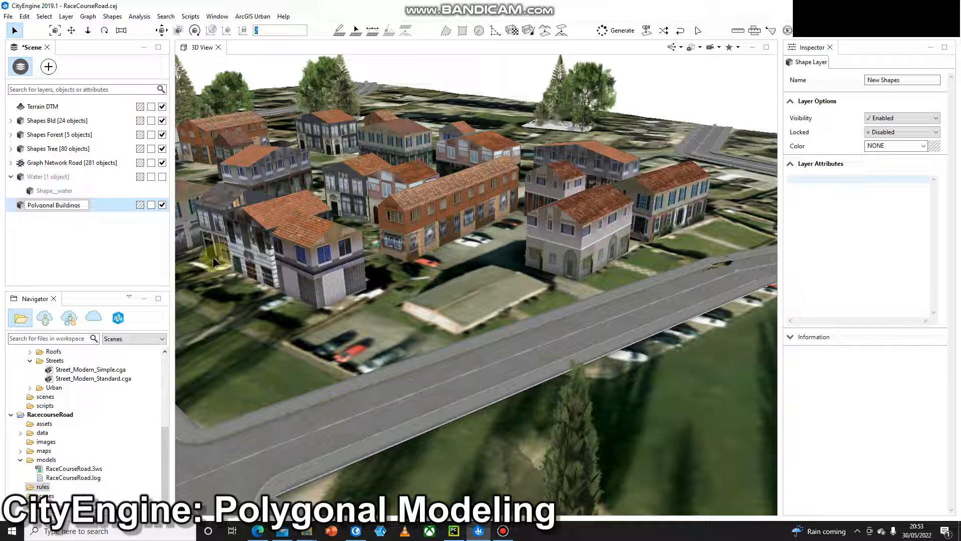
click(55, 204)
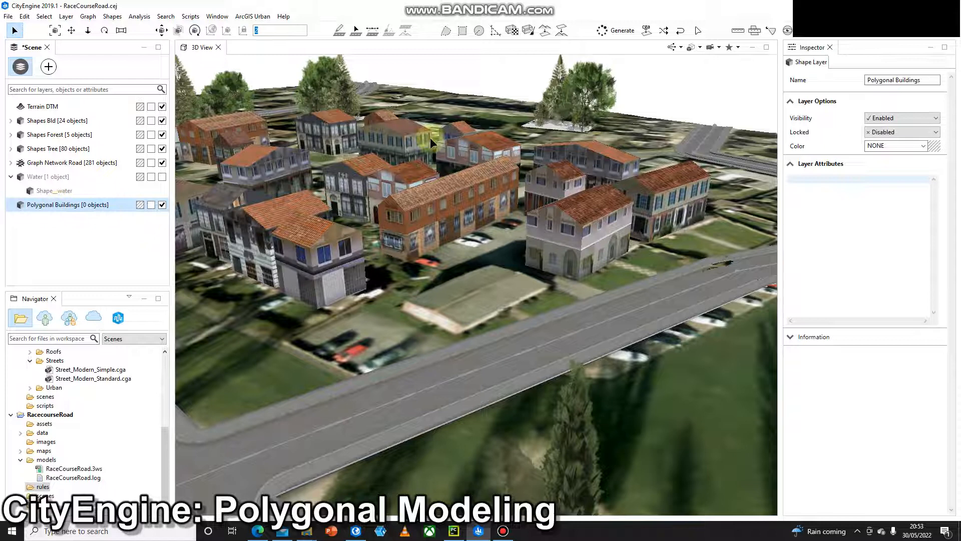
mouse_move(461, 30)
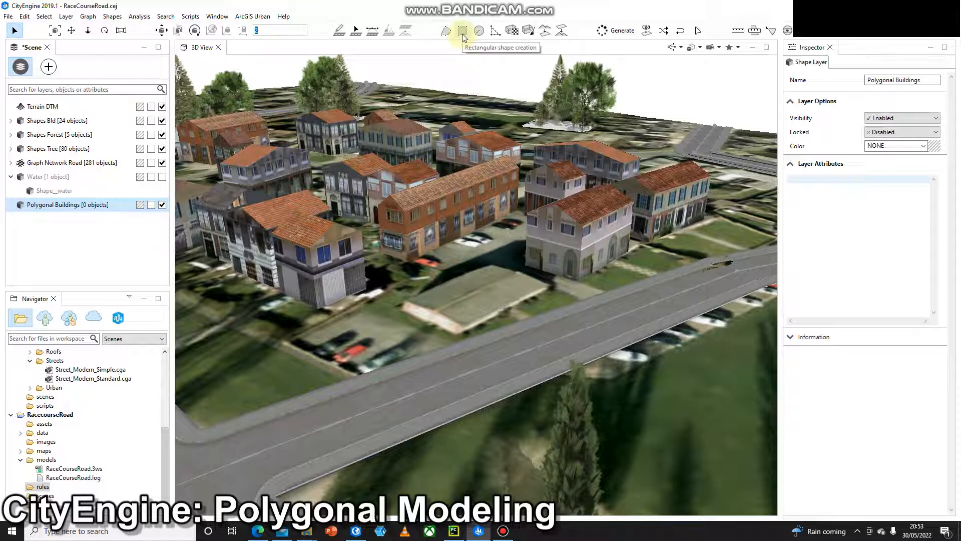
mouse_move(474, 20)
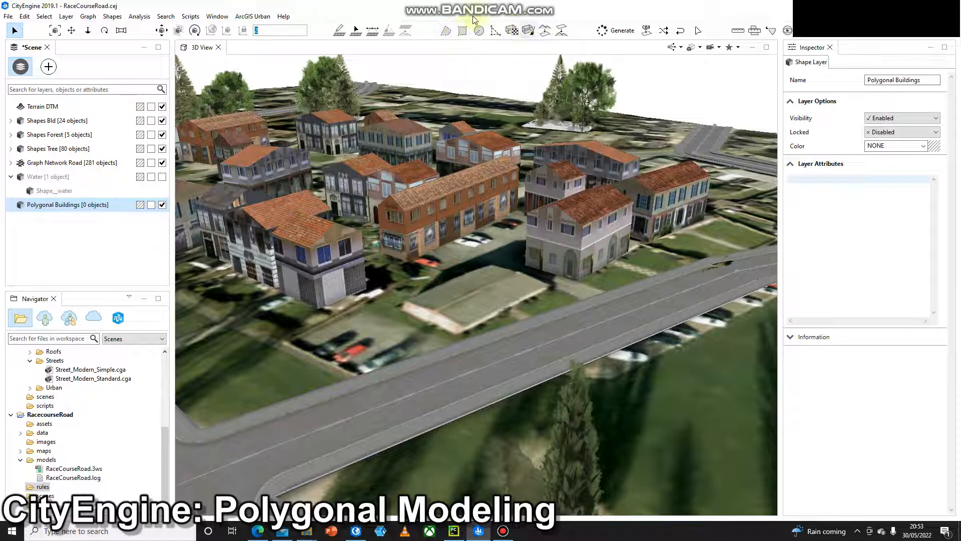
mouse_move(446, 30)
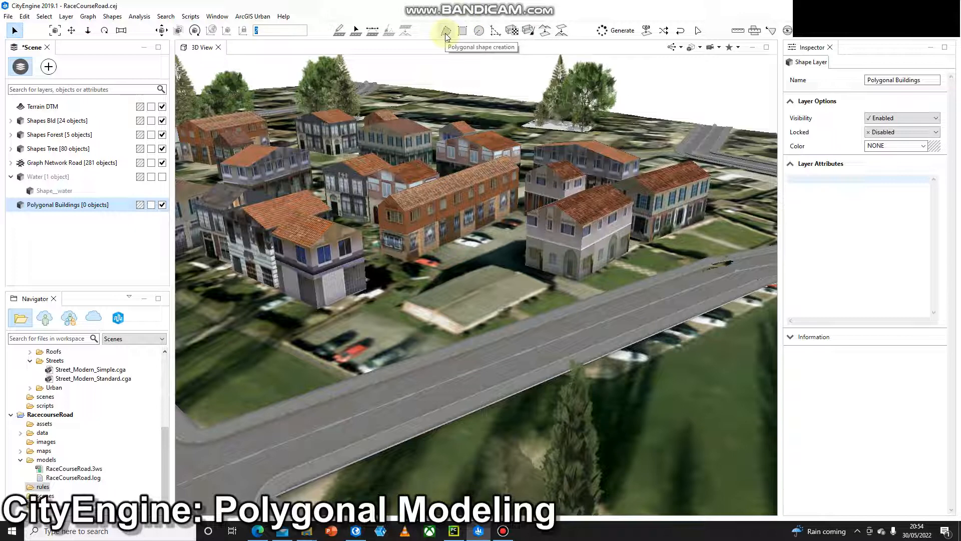
mouse_move(461, 30)
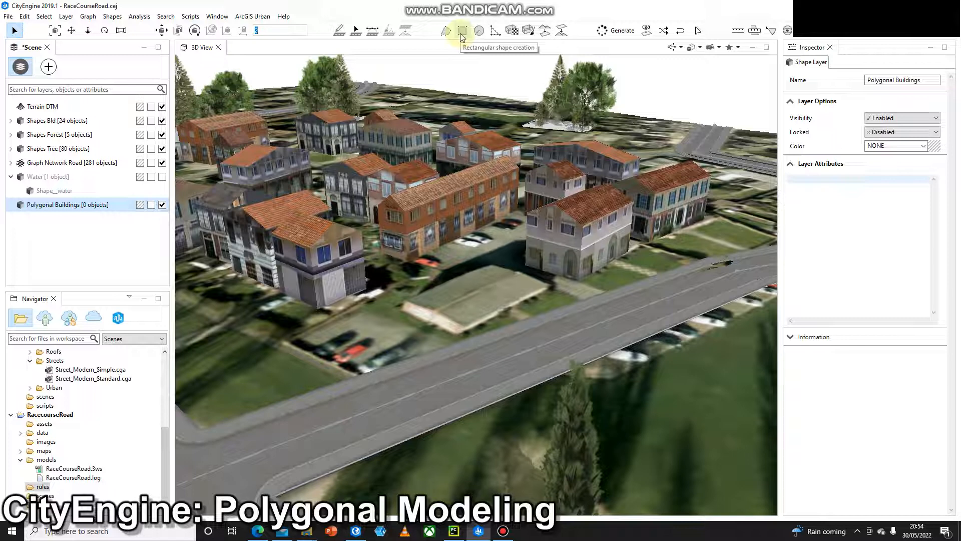
mouse_move(478, 30)
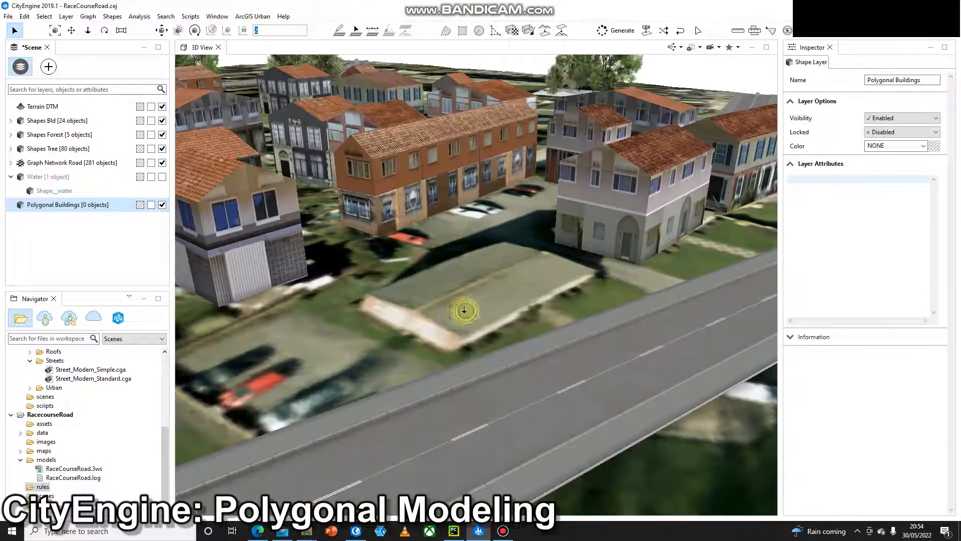
Step: Draw a rectangular footprint over the bare lot beside the road
click(463, 30)
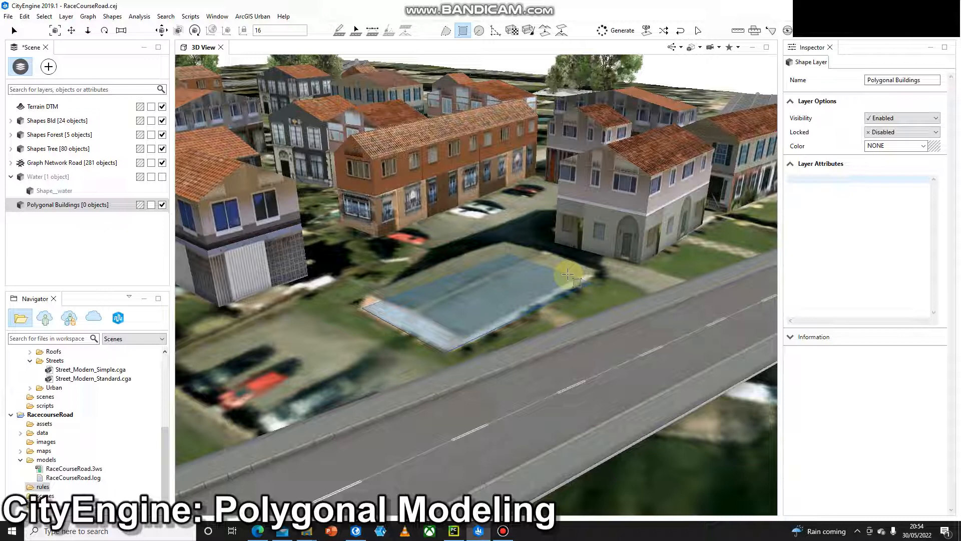
click(511, 300)
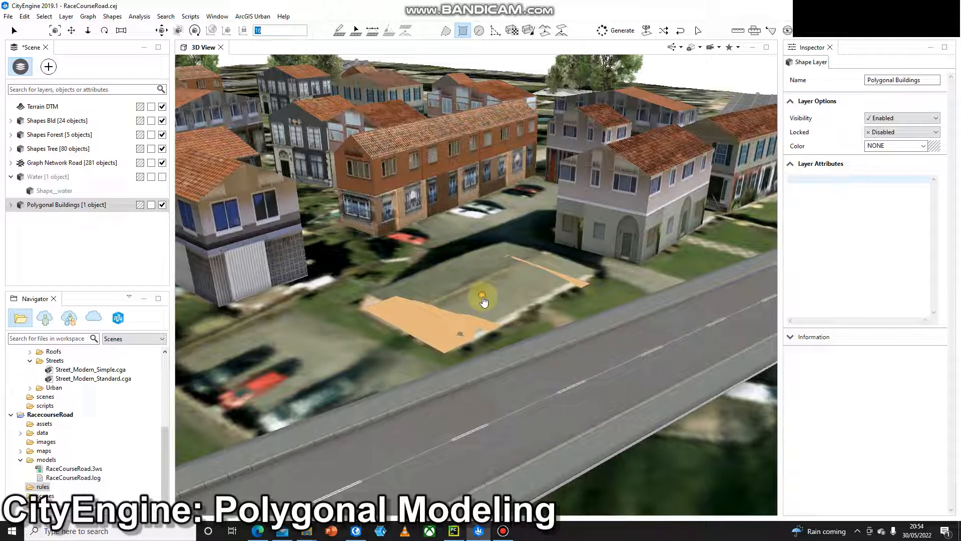
mouse_move(589, 307)
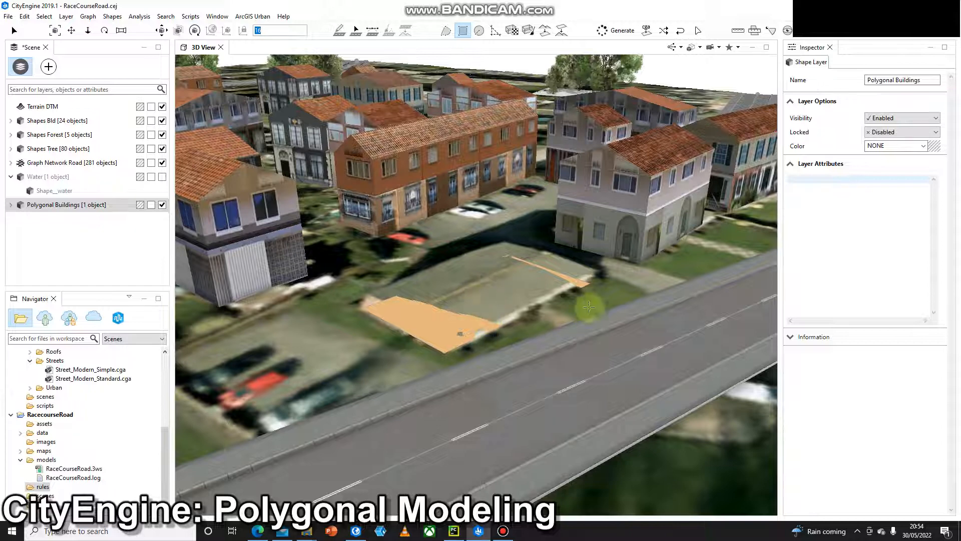
click(429, 313)
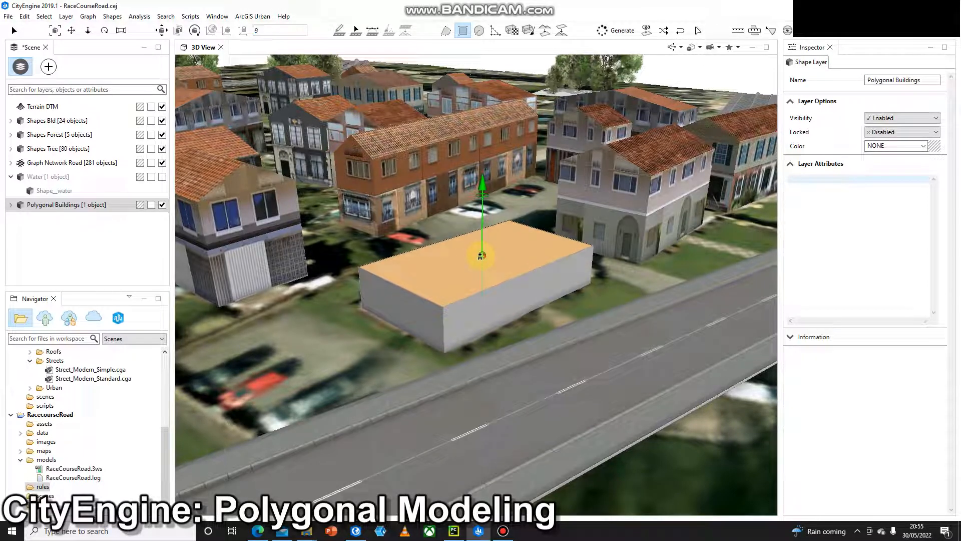
Step: Extrude the footprint's top face upward into a tall grey block
drag(481, 254, 481, 178)
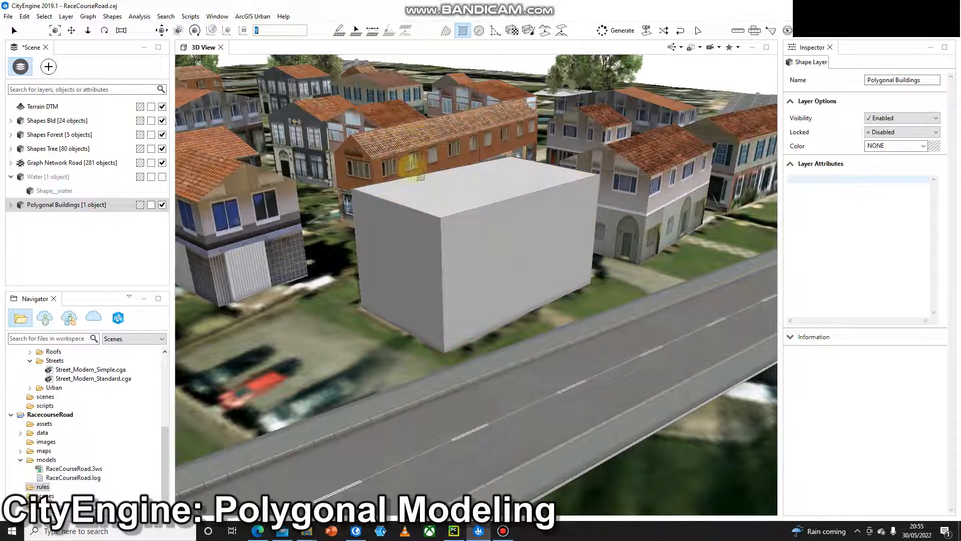
click(472, 200)
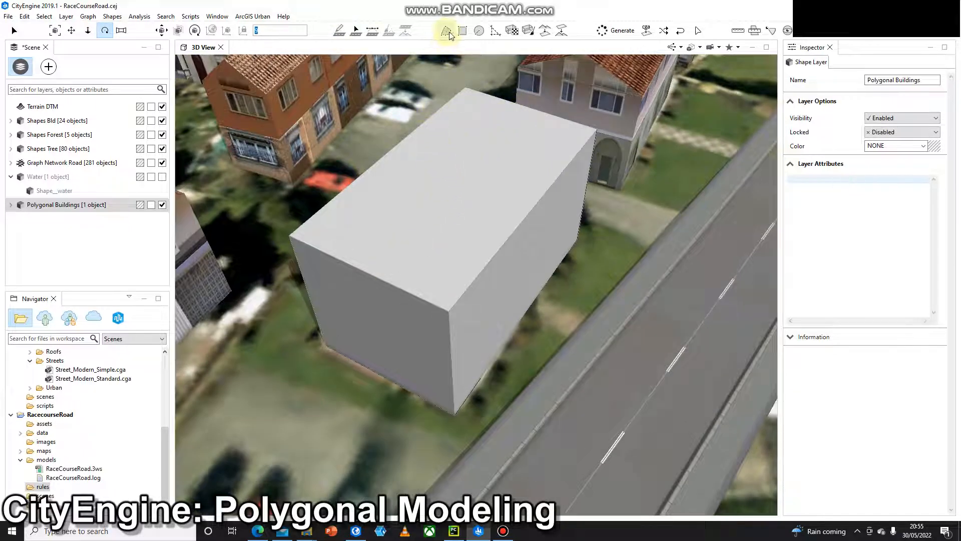
click(446, 30)
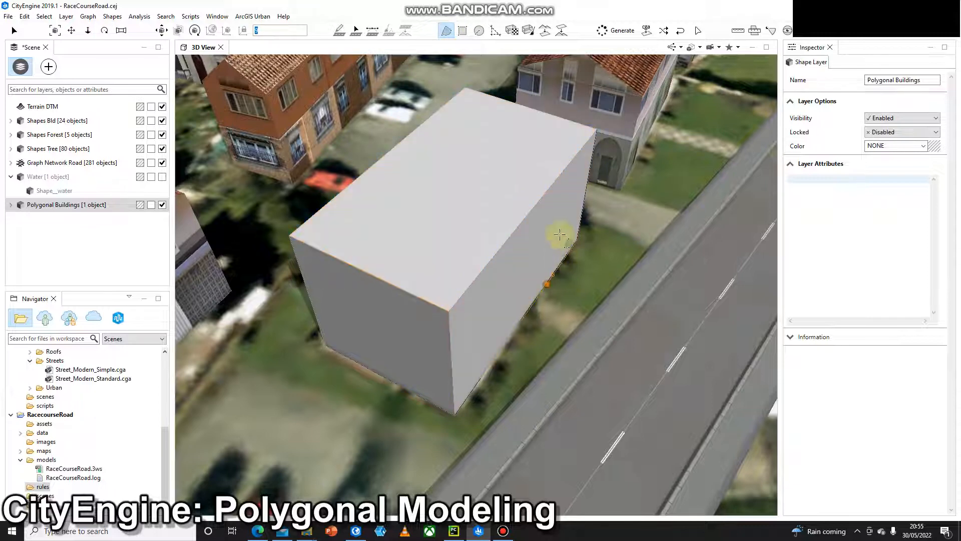
Step: Draw a ridge line across the block's top face between opposite edge midpoints
click(359, 282)
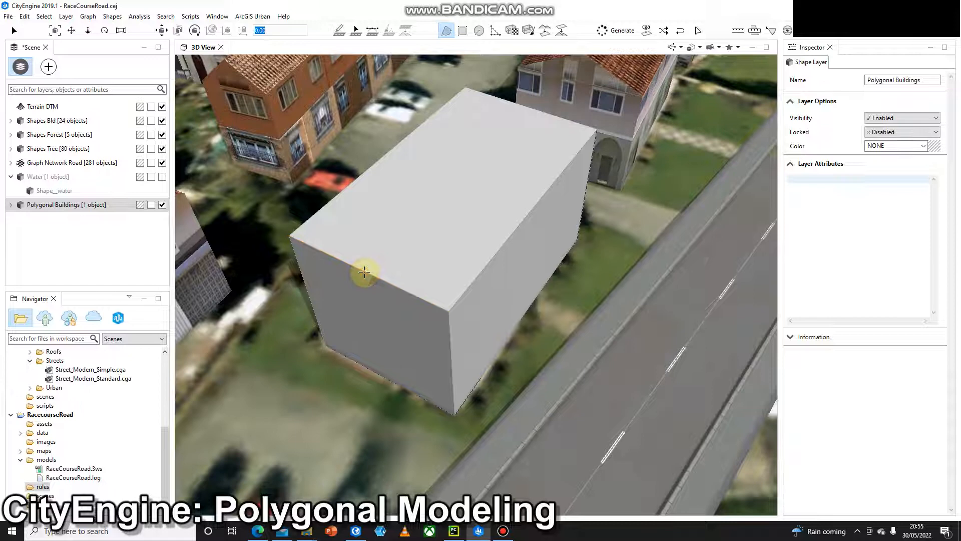
drag(365, 271, 475, 158)
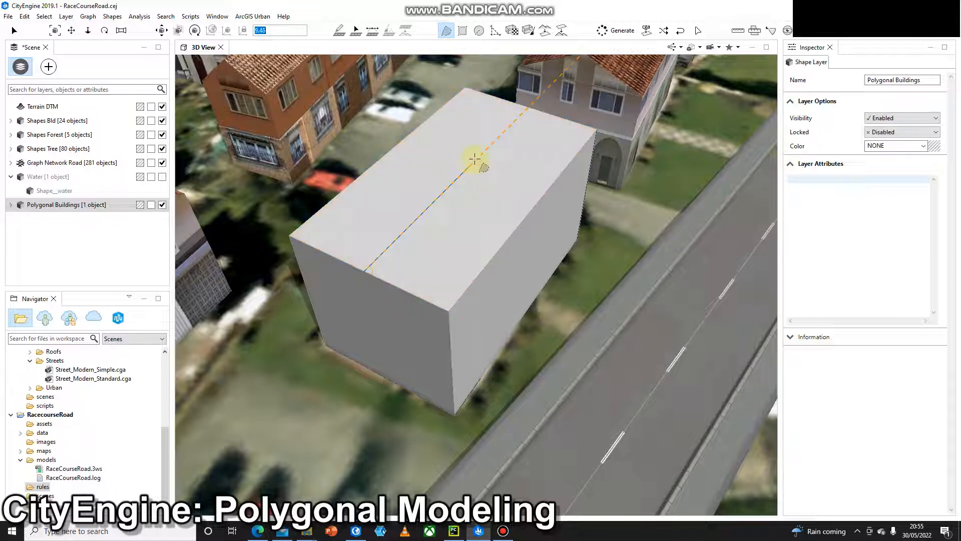
drag(475, 158, 518, 123)
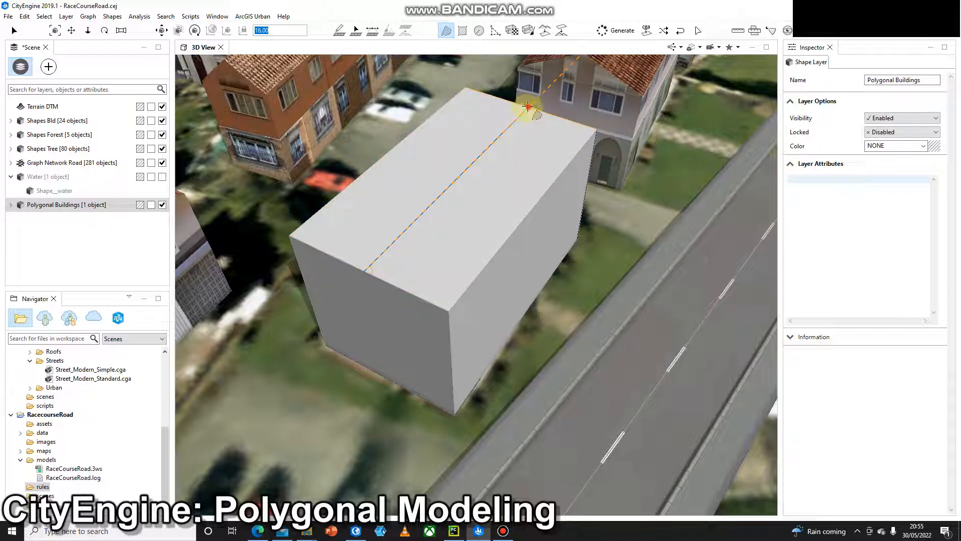
click(417, 177)
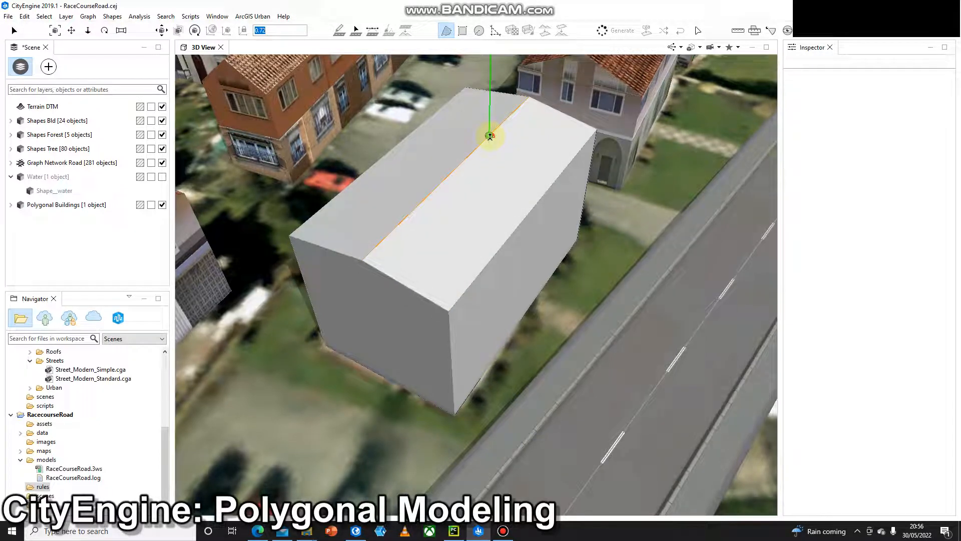
Step: Raise the ridge to height 2 for a gable roof and orbit to view it
text(2)
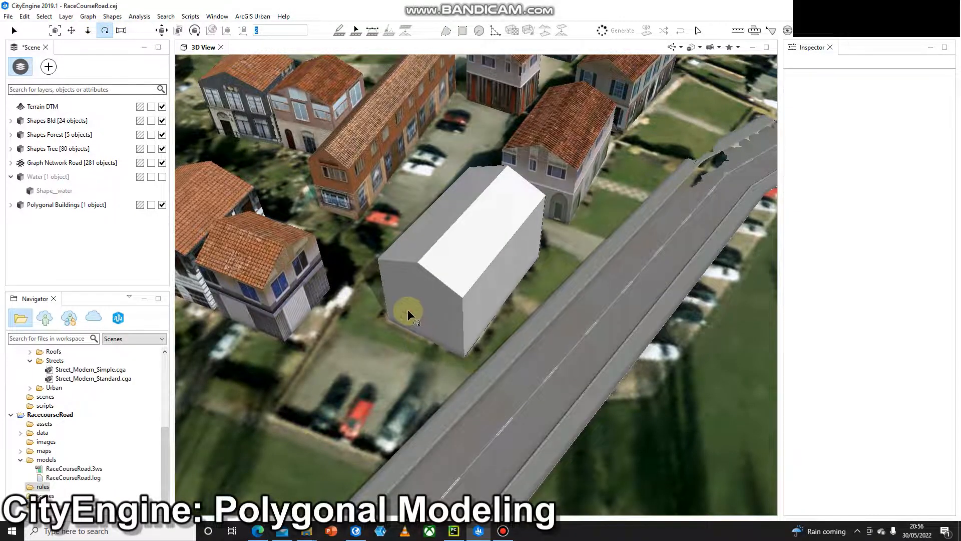
drag(410, 313, 437, 287)
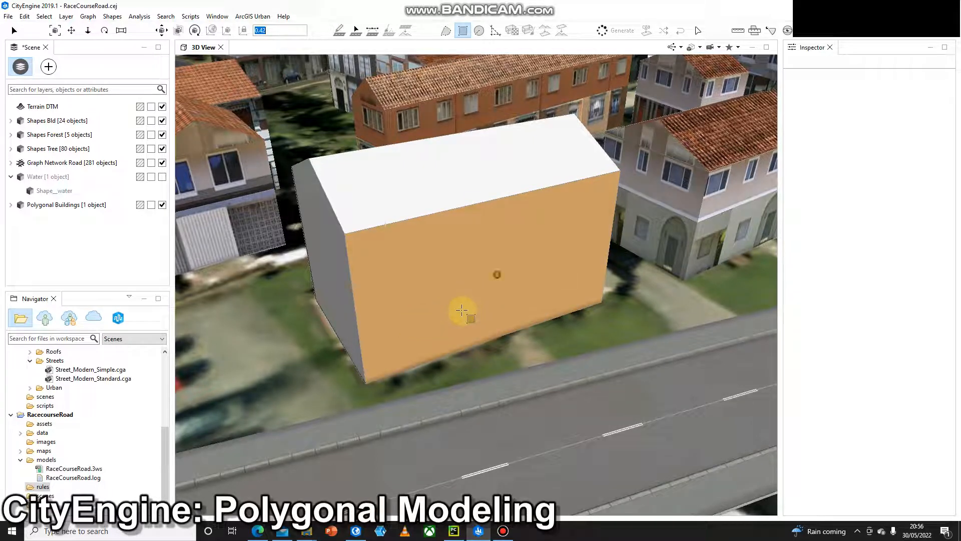
mouse_move(506, 294)
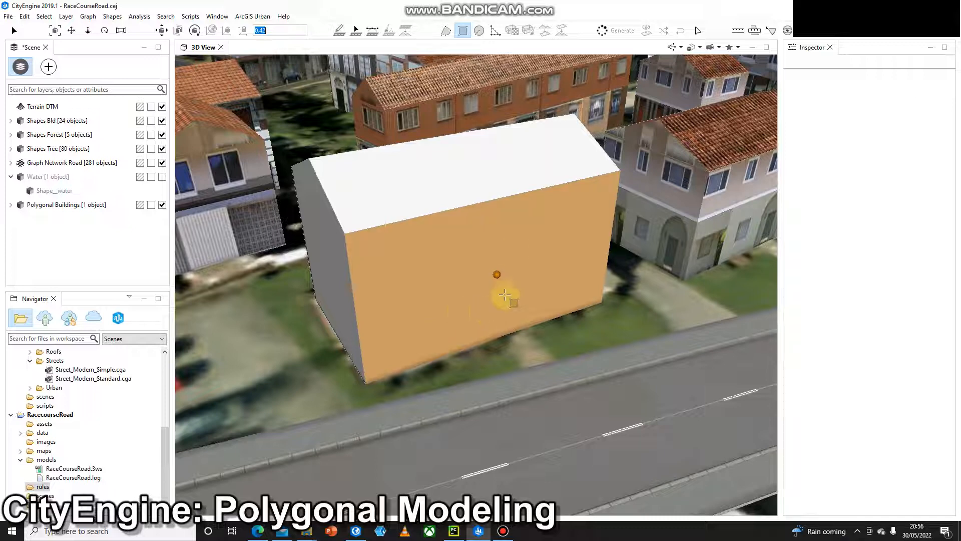